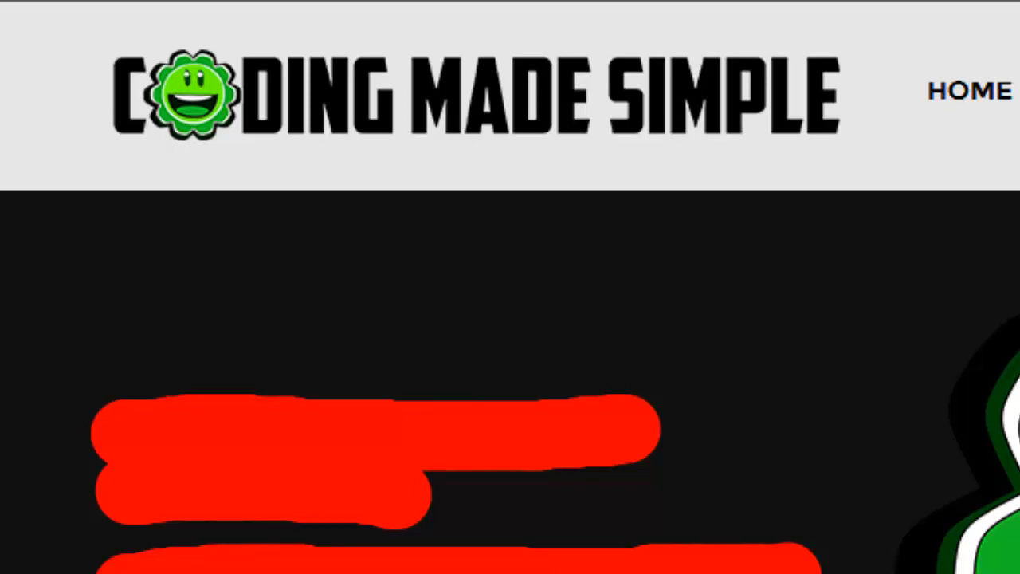
{"action": "scroll", "scroll_direction": "down", "scroll_amount": 3}
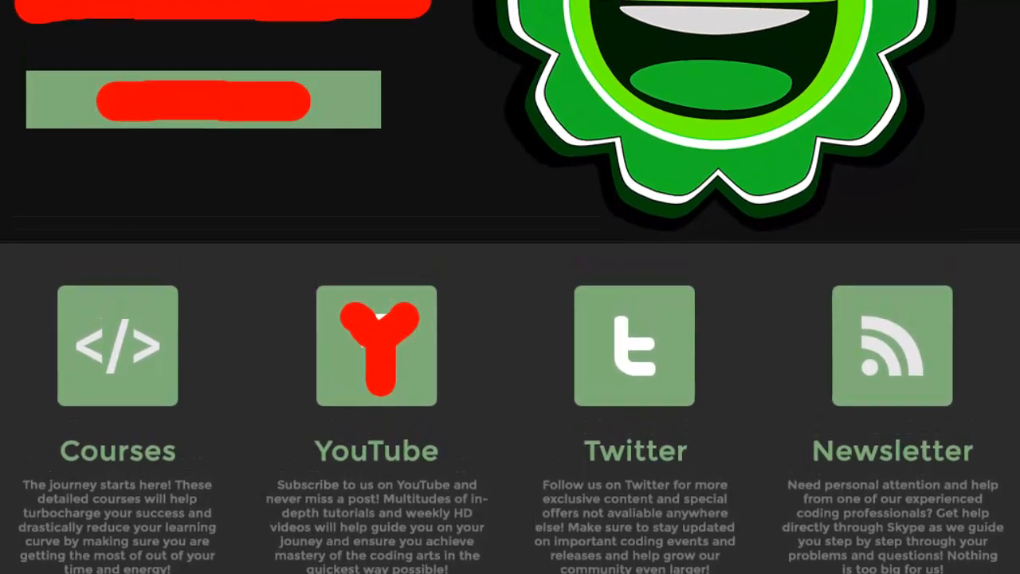
{"action": "scroll", "scroll_direction": "down", "scroll_amount": 3}
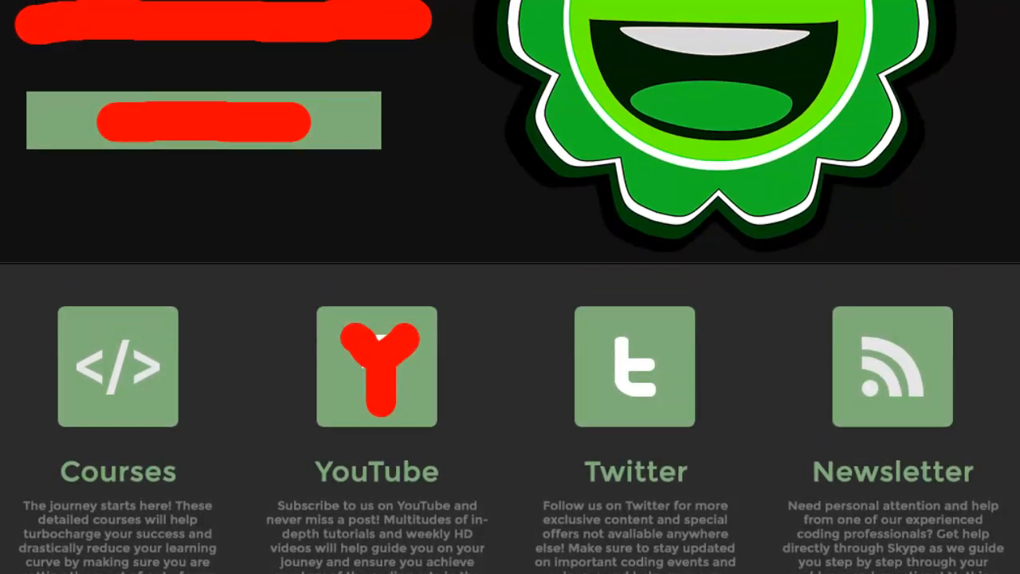